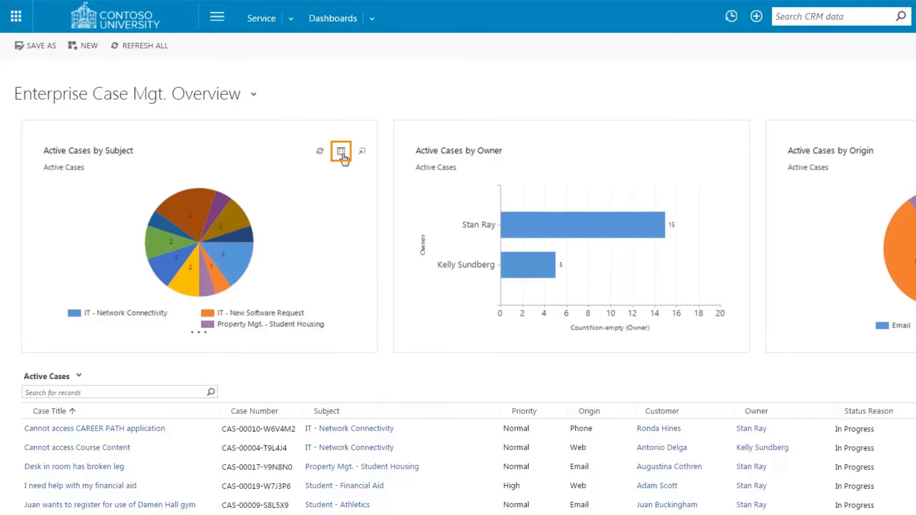
- View the records behind the Active Cases by Subject chart, then dismiss them
click(340, 152)
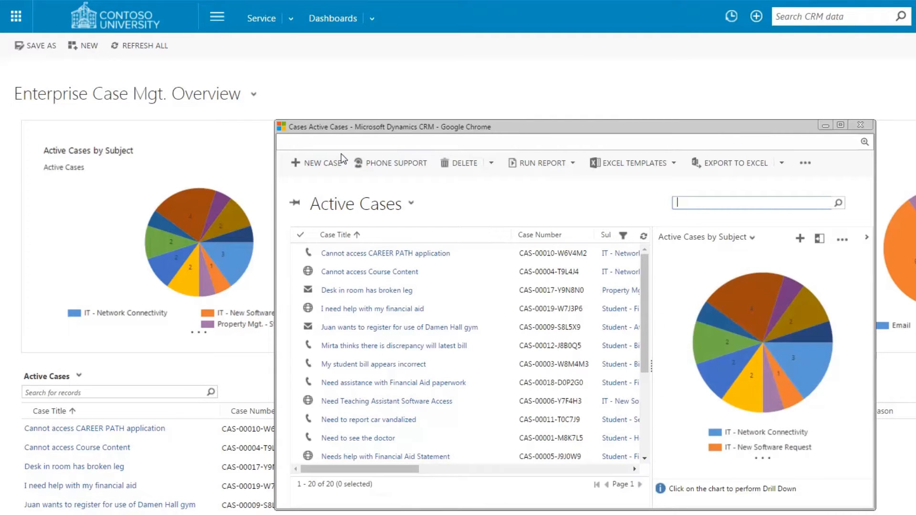
mouse_move(663, 270)
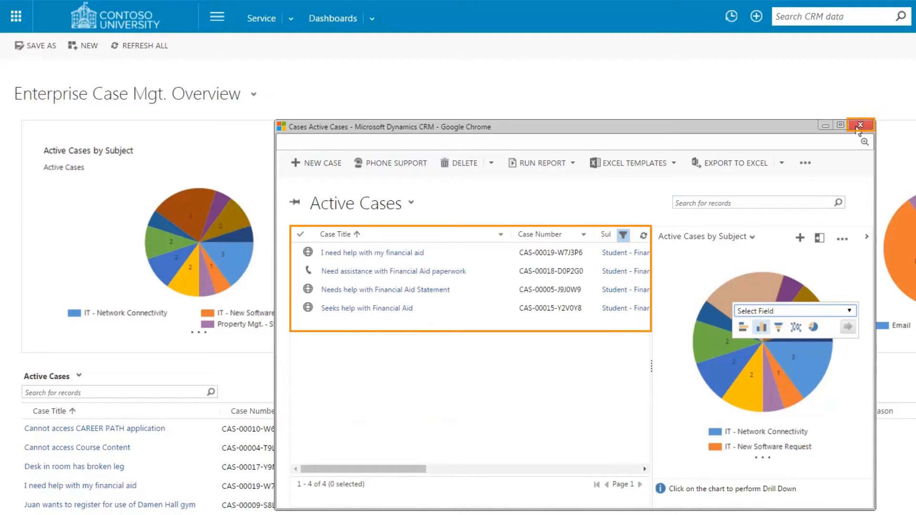
click(858, 124)
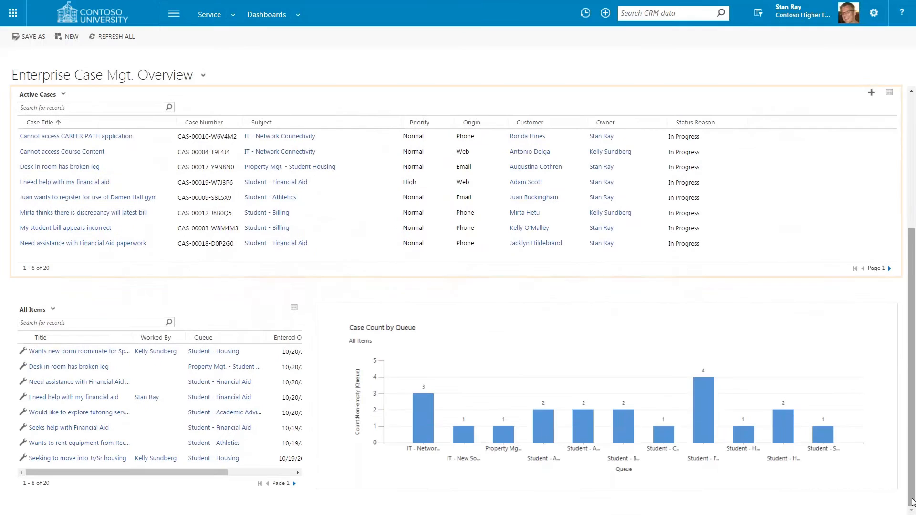
- Open the 'I need help with my financial aid' case and begin editing its Subject (Student - Financial Aid)
click(347, 257)
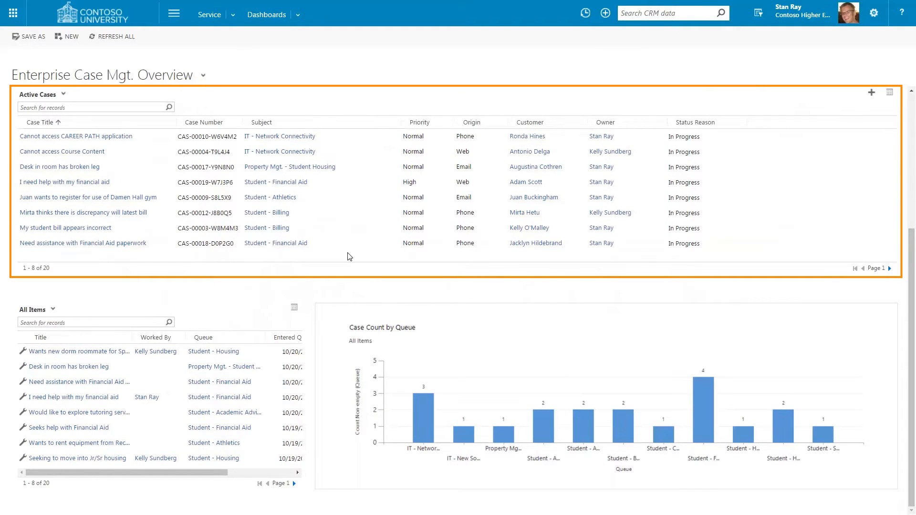
click(65, 181)
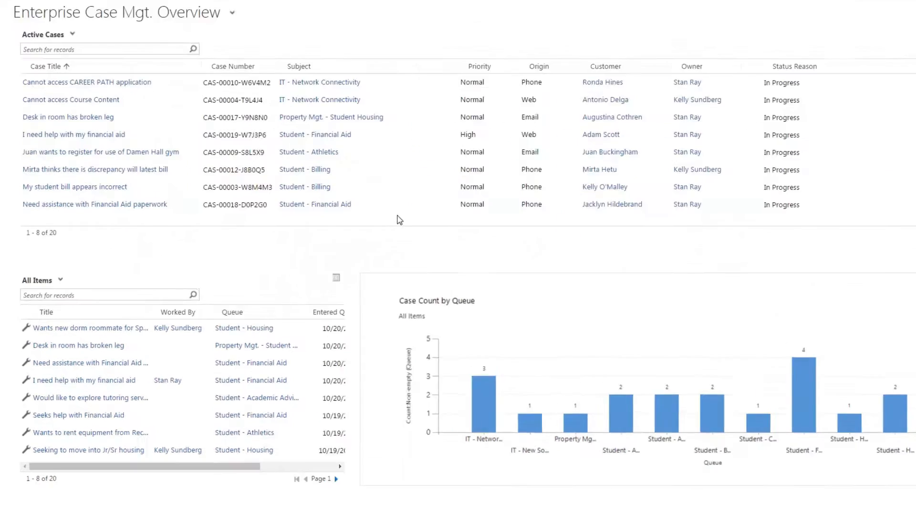
scroll(down, 3)
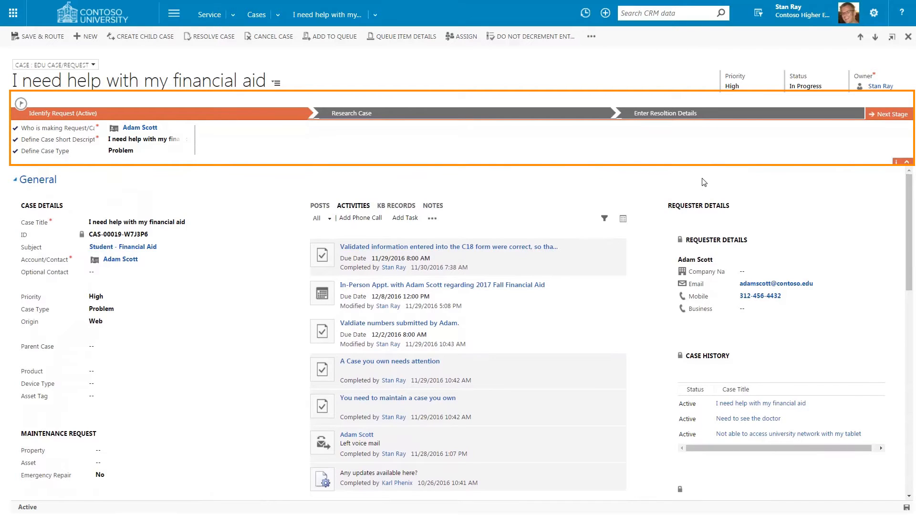
mouse_move(407, 114)
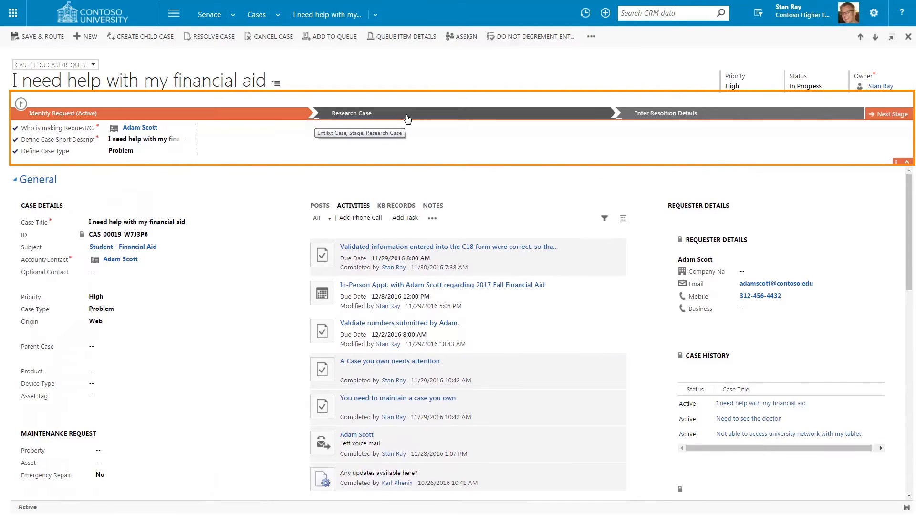
mouse_move(707, 113)
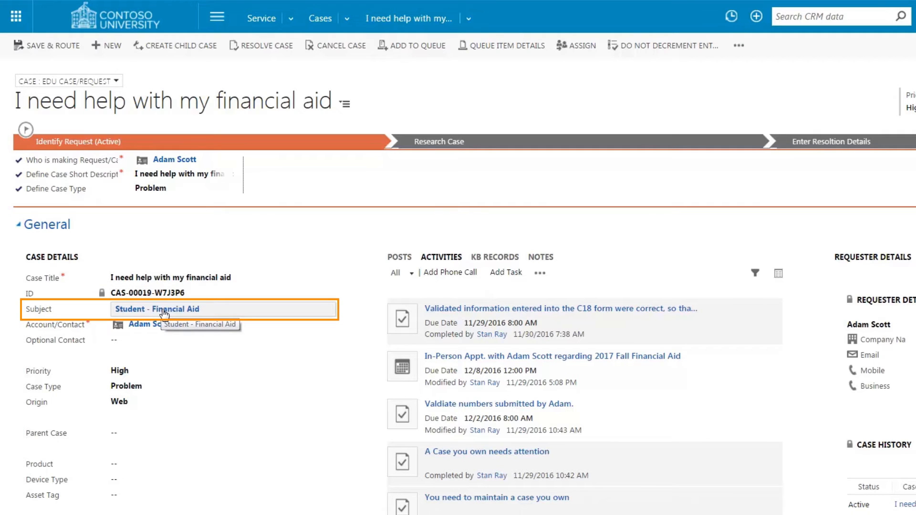
mouse_move(279, 316)
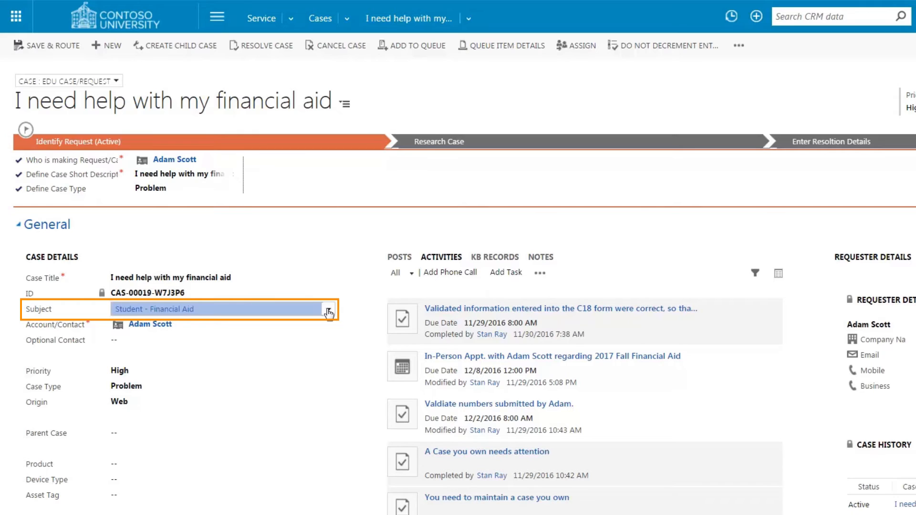
click(329, 309)
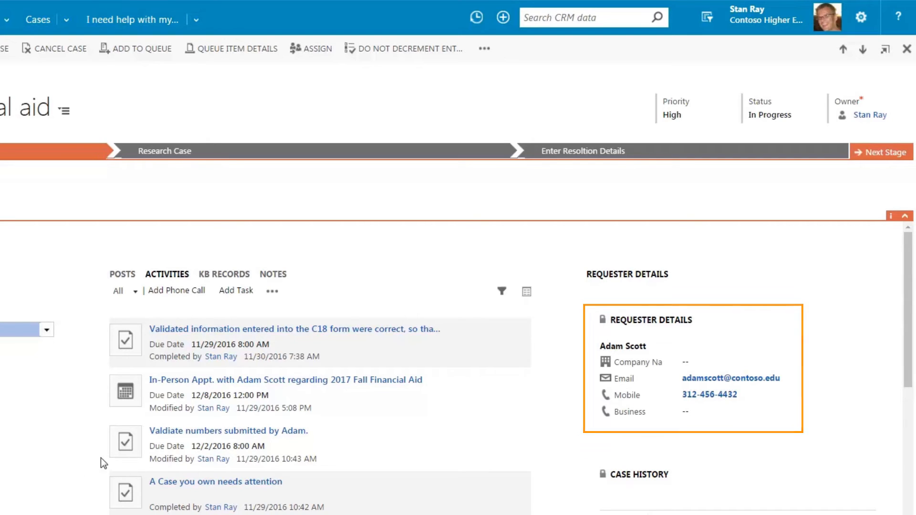
mouse_move(714, 395)
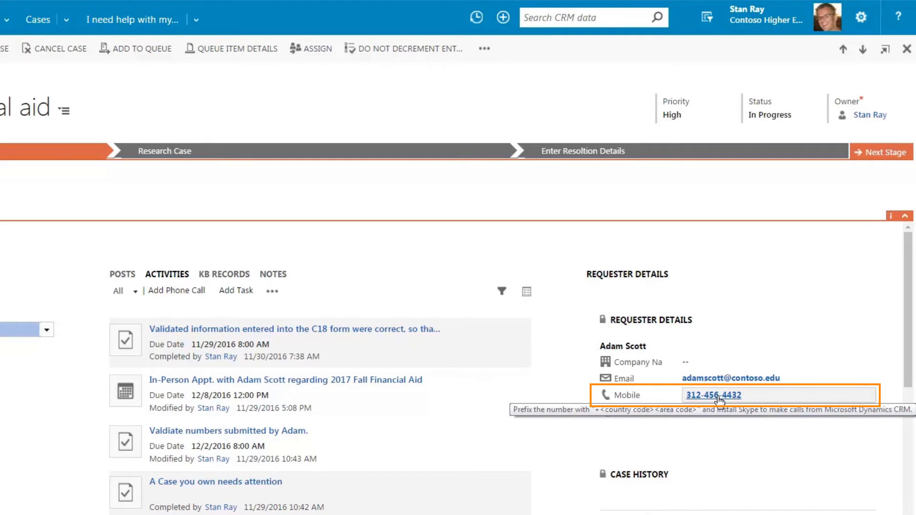
mouse_move(722, 379)
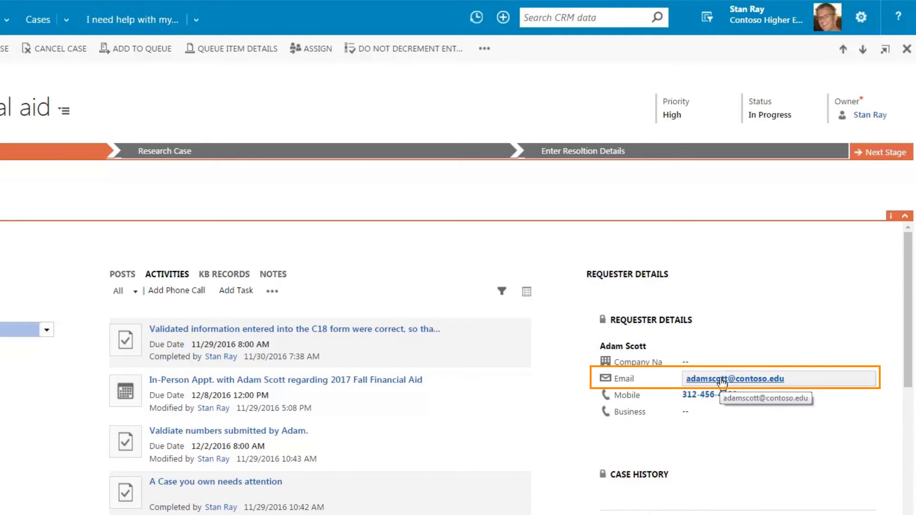
scroll(down, 3)
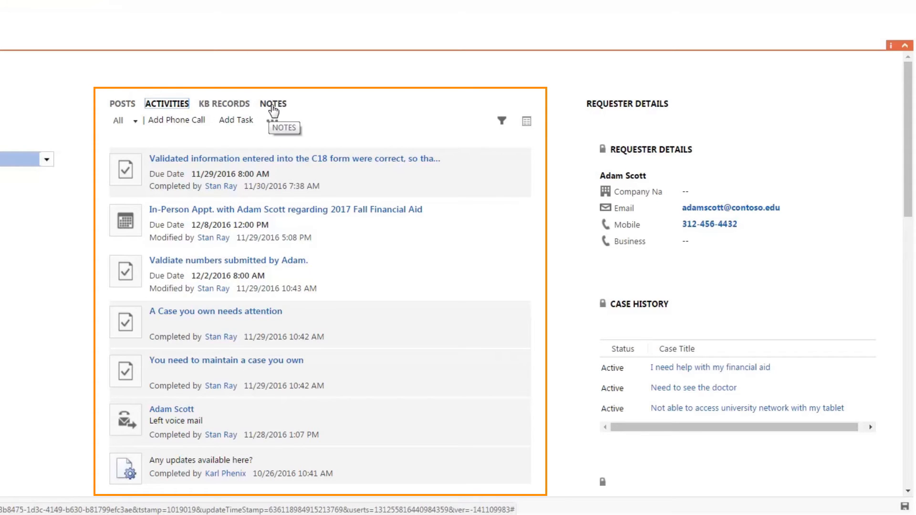
- Show the case's notes and check who created the oldest one
click(273, 104)
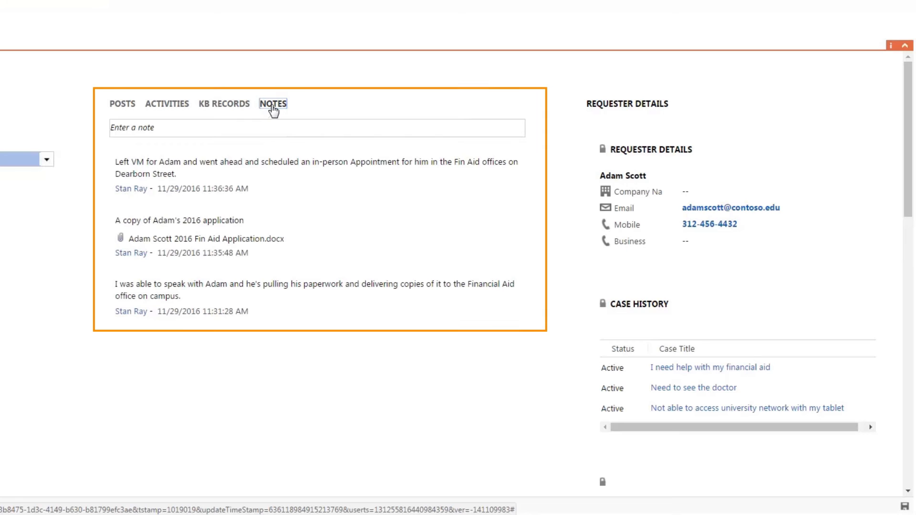
mouse_move(210, 192)
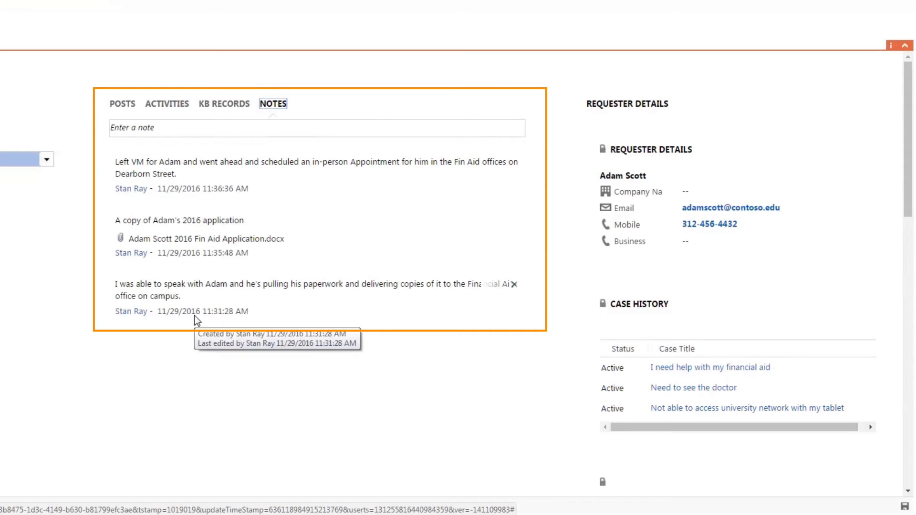
click(224, 103)
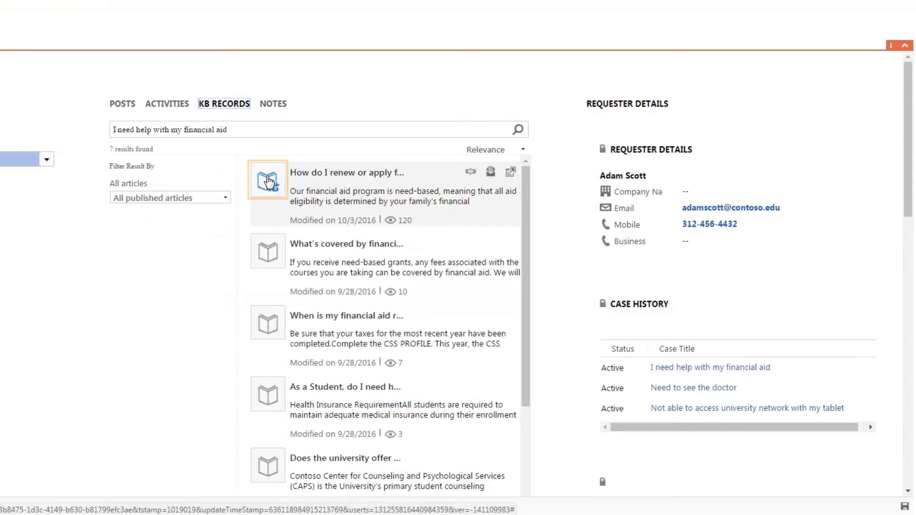
mouse_move(267, 179)
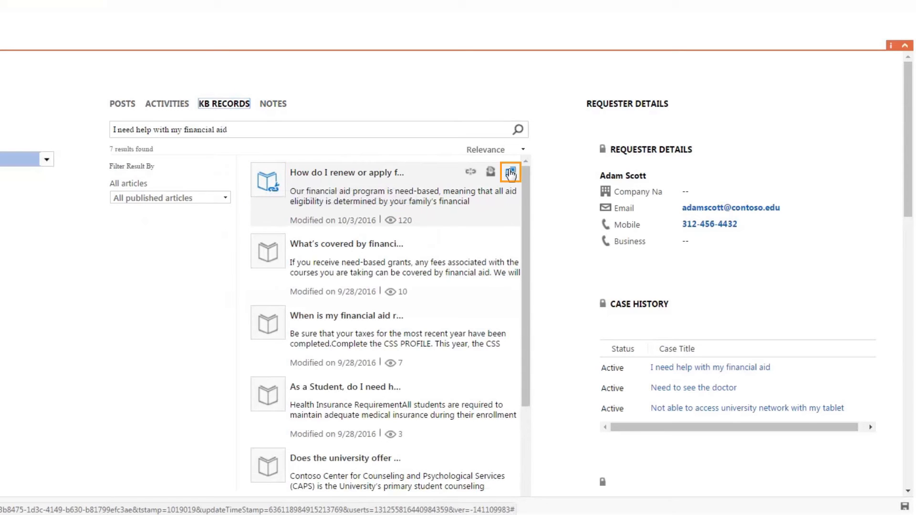
- Open the first of the seven suggested financial aid knowledge articles
click(509, 172)
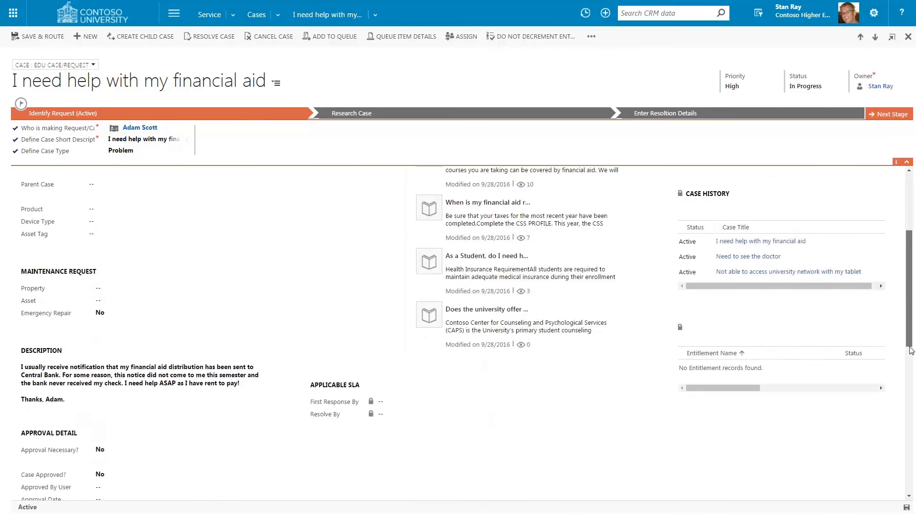
scroll(down, 3)
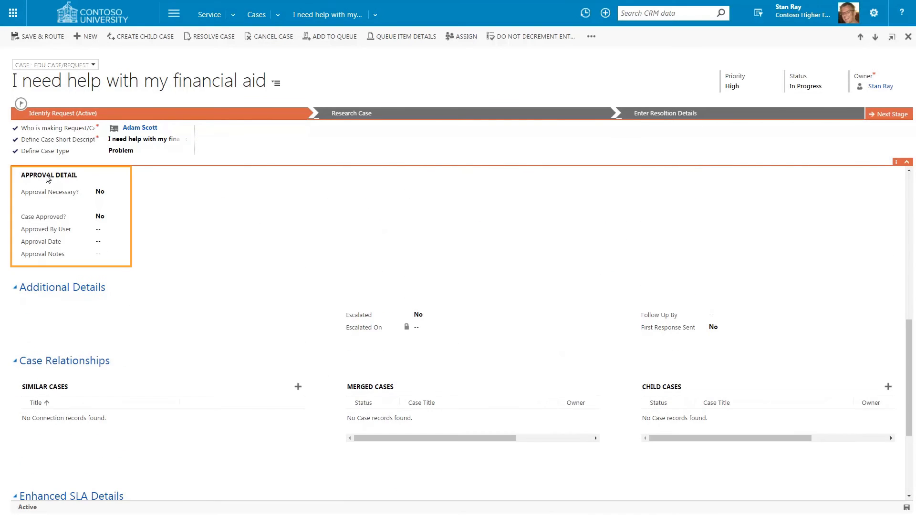
mouse_move(654, 393)
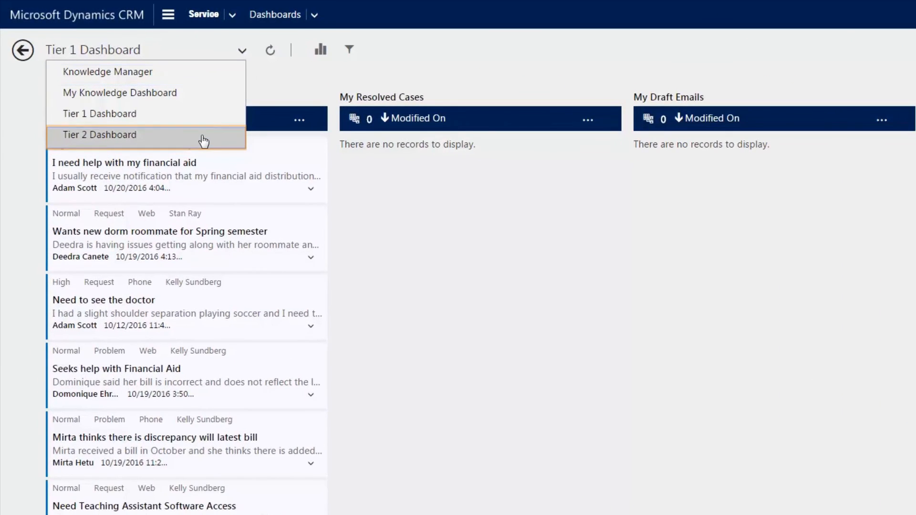
- Switch the interactive service hub to the Tier 2 Dashboard
click(101, 135)
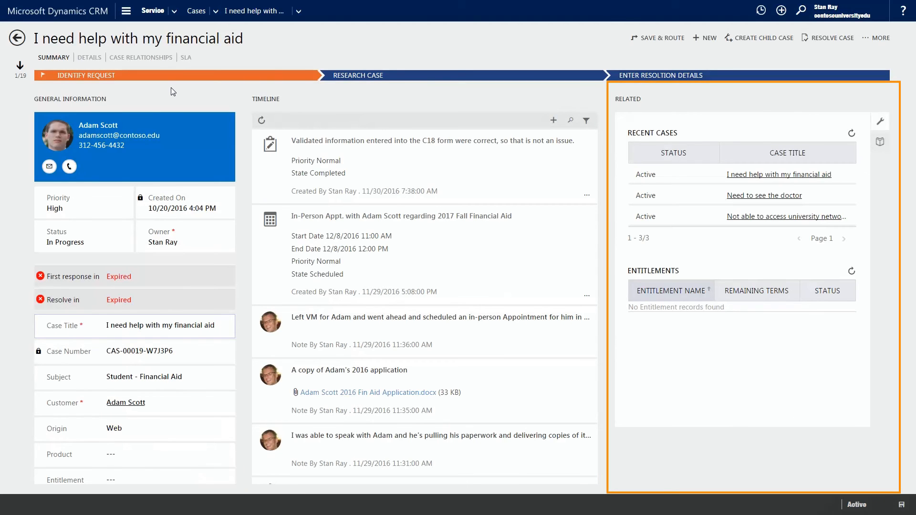
- Bring up the Service navigation menu over the financial aid case
click(232, 14)
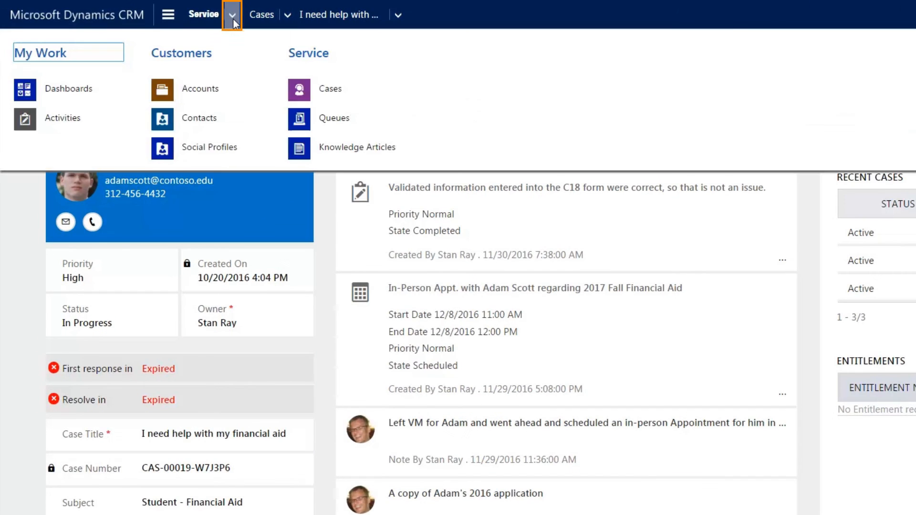
- Go to Knowledge Articles and switch the view to Active Articles (15 published)
click(357, 147)
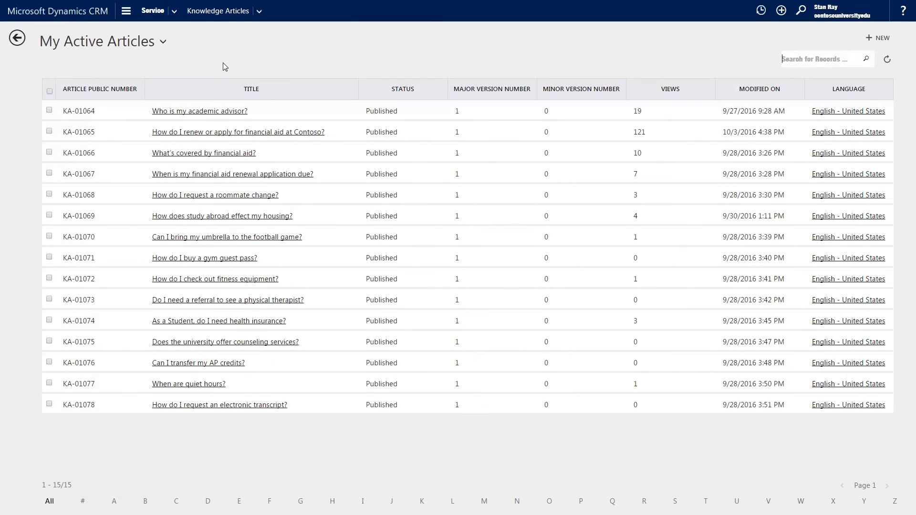
click(163, 42)
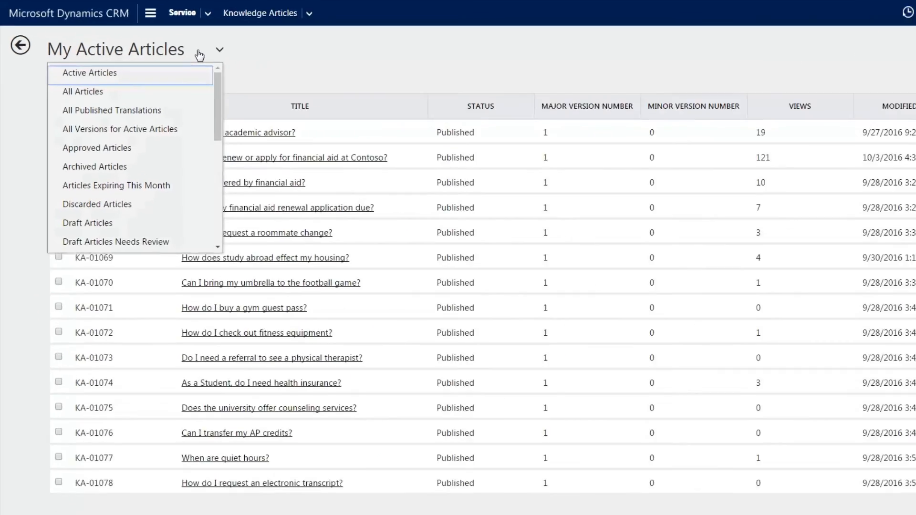
click(88, 73)
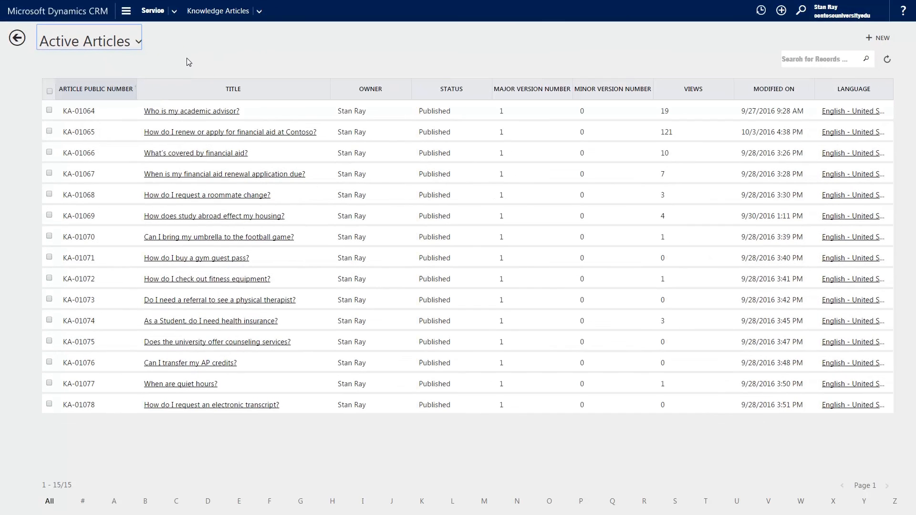